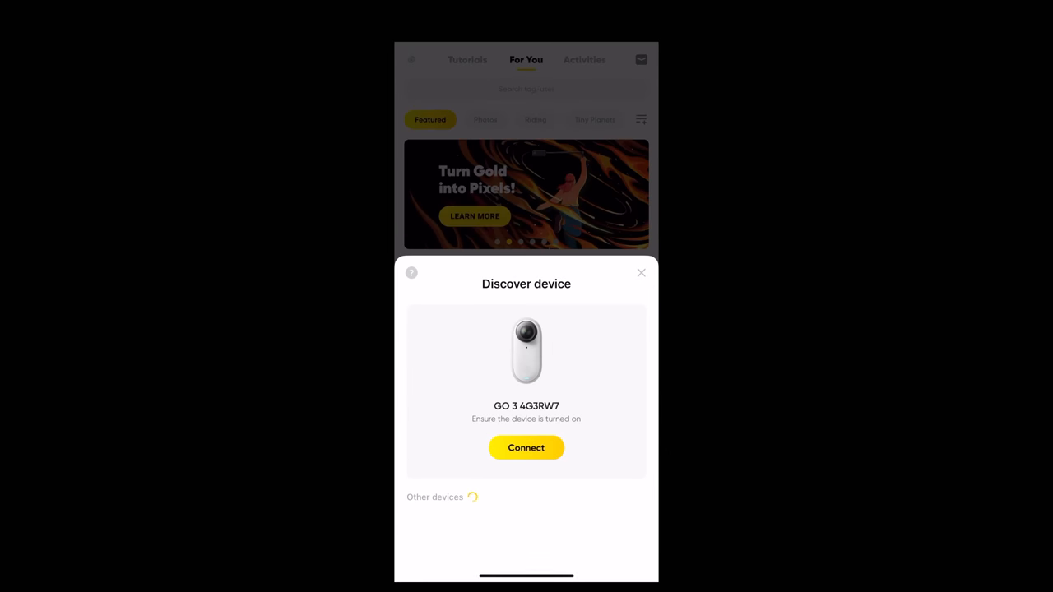
# Step: Connect to the GO 3 camera and join its Wi-Fi network
pyautogui.click(525, 447)
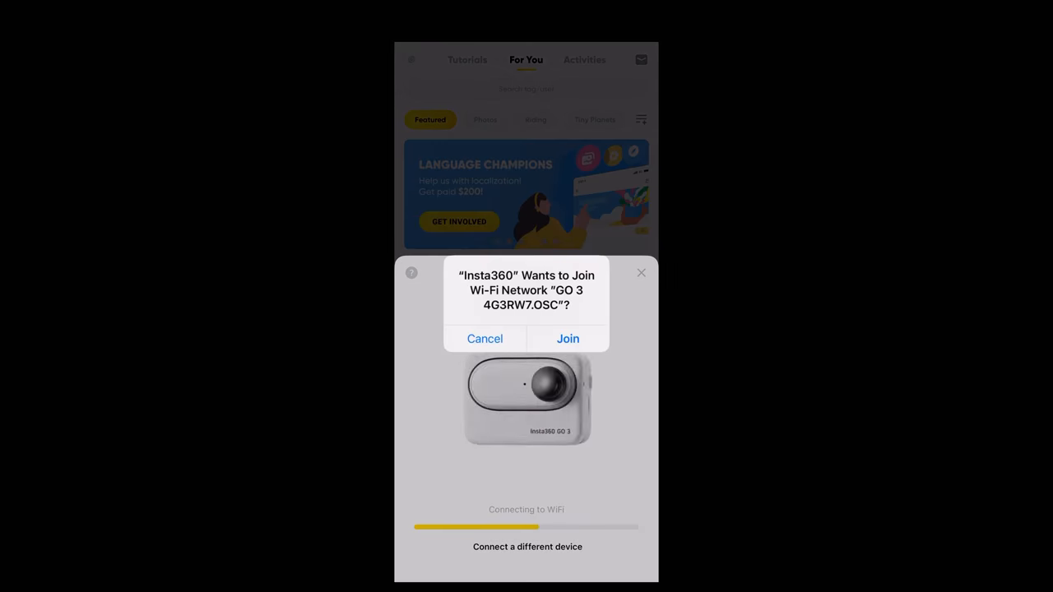
pyautogui.click(568, 338)
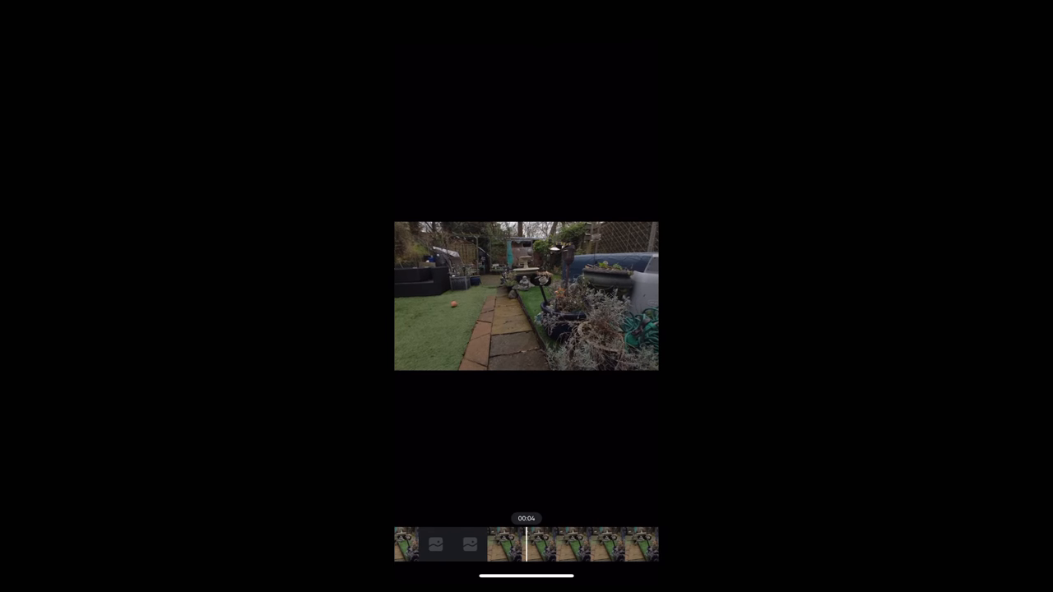
# Step: Show the garden clip's editing toolbar and open the Filter presets on the Film category
pyautogui.click(526, 296)
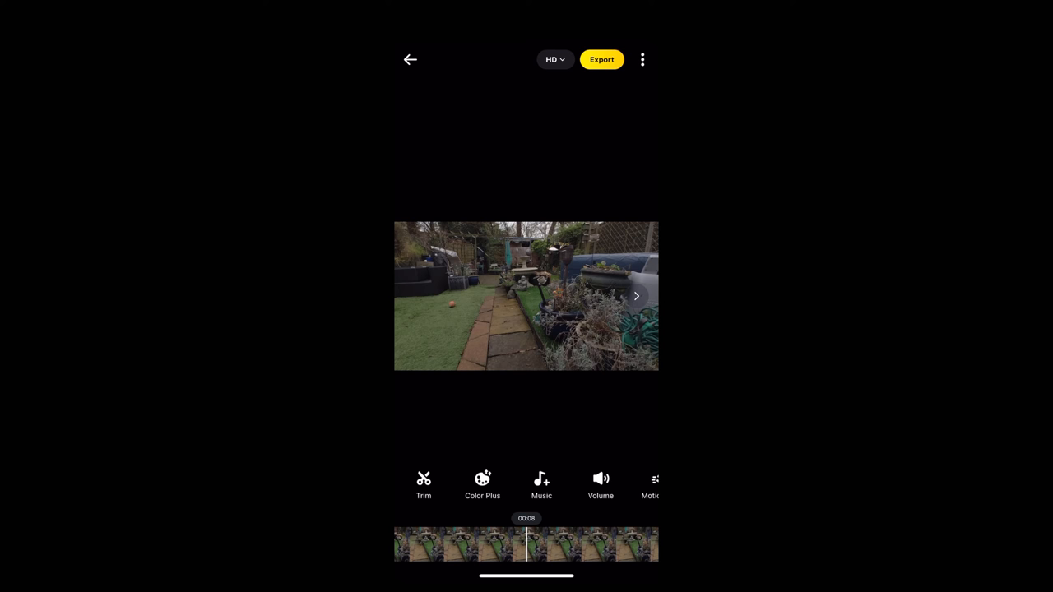
pyautogui.hscroll(-3)
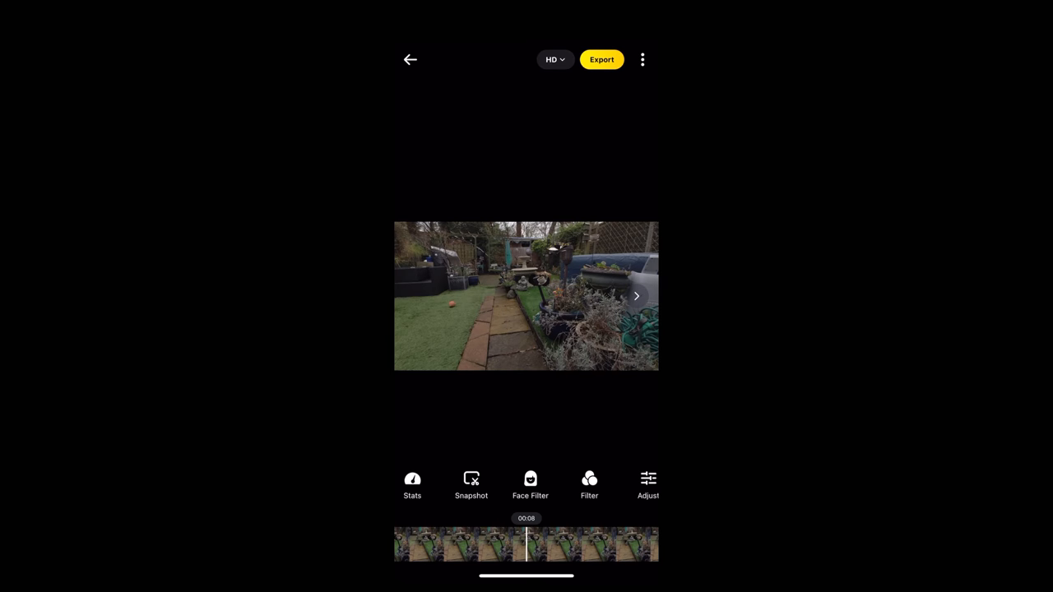
pyautogui.click(589, 485)
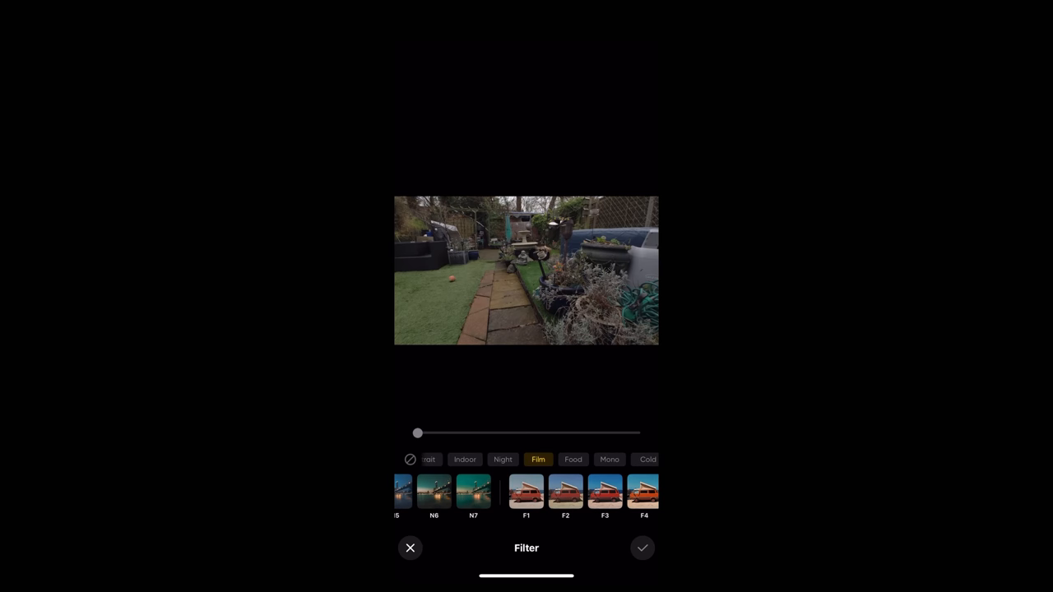
# Step: Apply the Film filter F6 at about 70% strength and confirm it
pyautogui.click(526, 491)
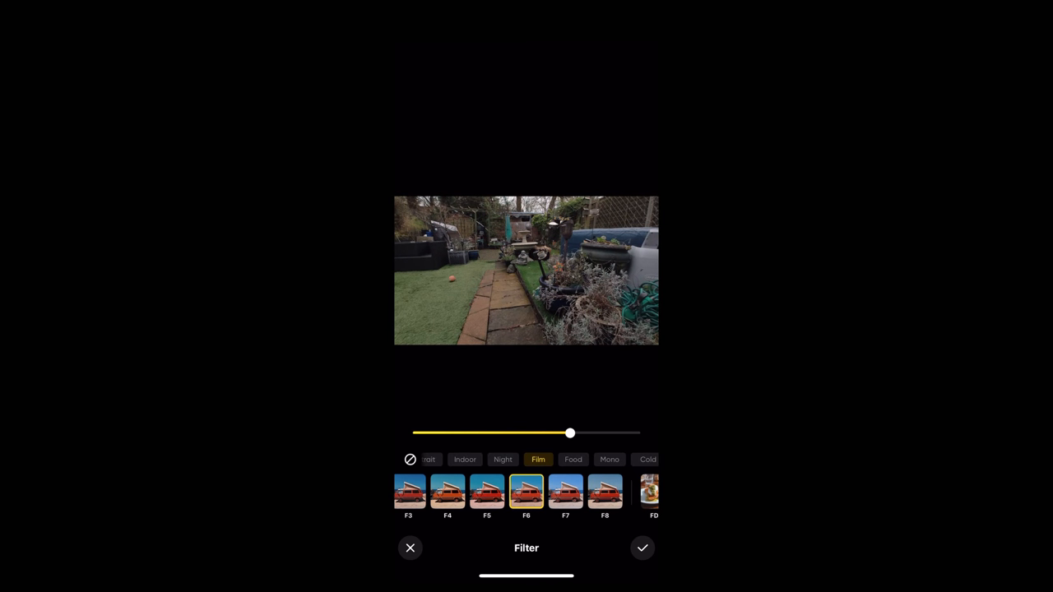
pyautogui.click(410, 548)
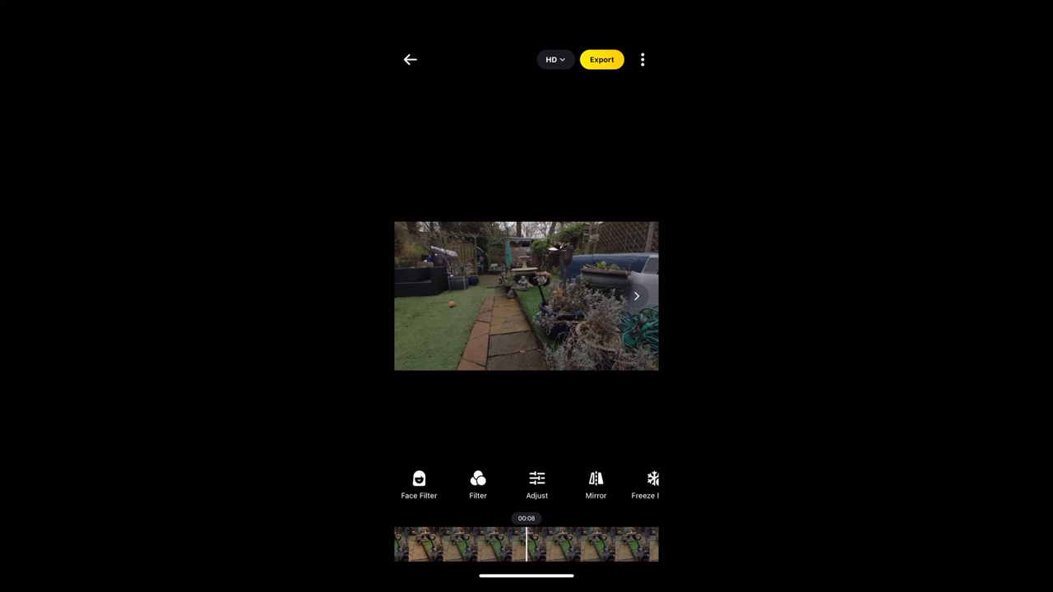
# Step: Open the Adjust tools for the filtered clip, with Contrast selected
pyautogui.click(536, 486)
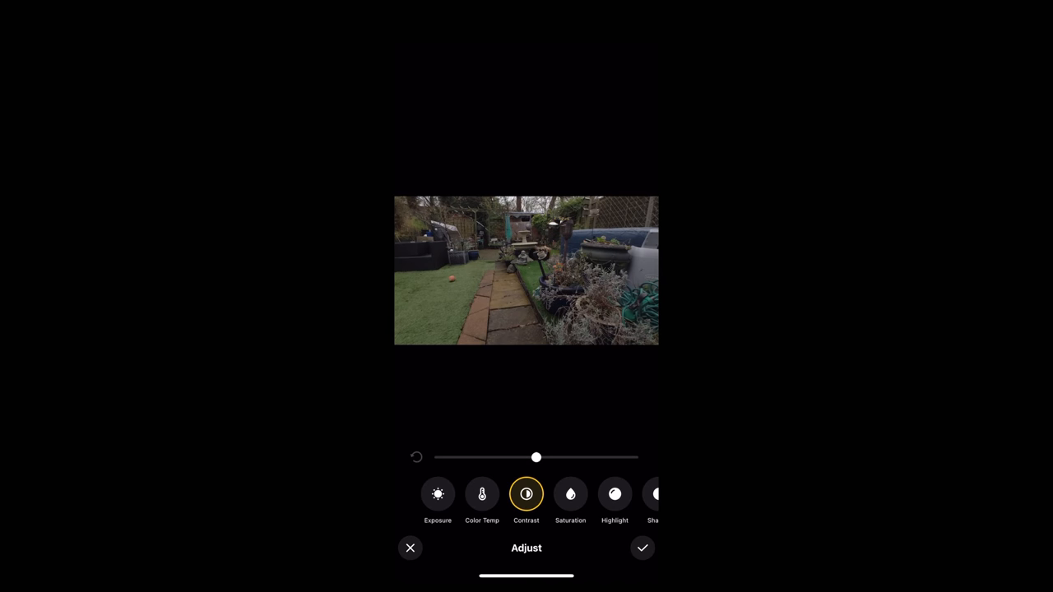
# Step: Set Contrast to 5, Saturation to -25 and Shadows to 33
pyautogui.moveTo(536, 457); pyautogui.dragTo(541, 457)
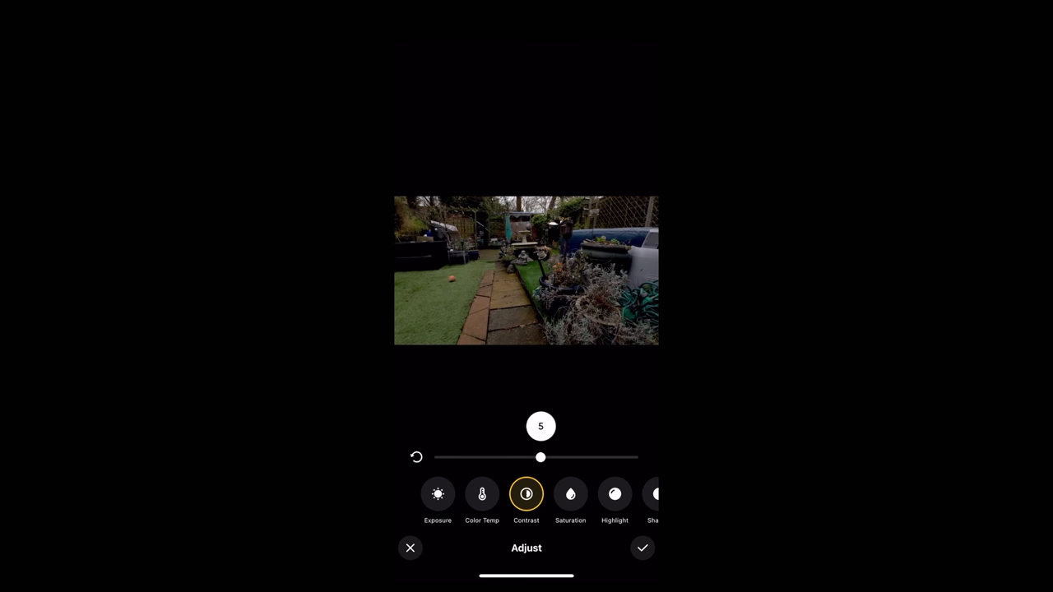
pyautogui.moveTo(541, 457); pyautogui.dragTo(542, 457)
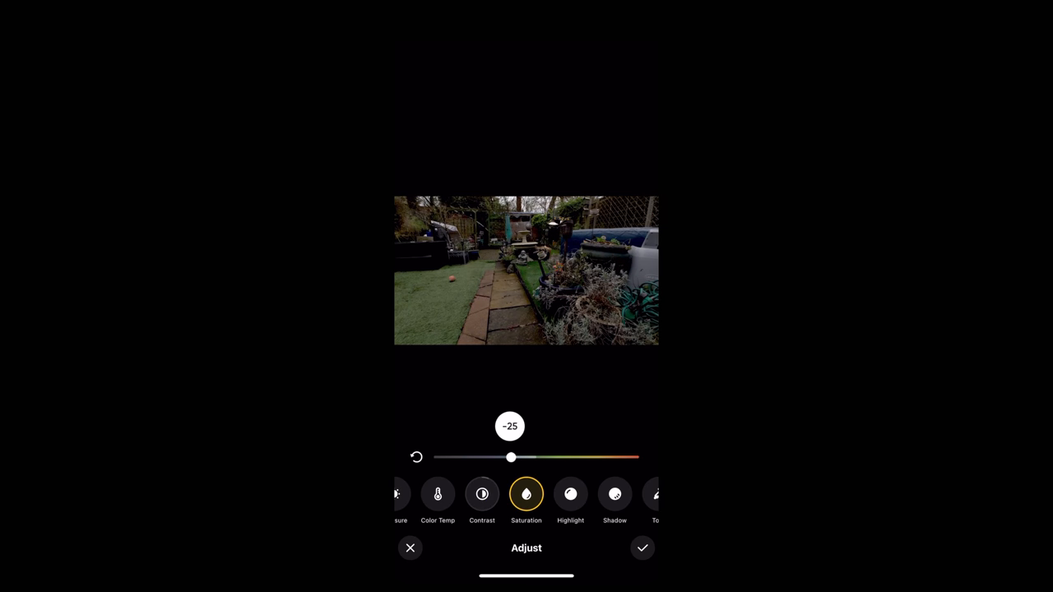
pyautogui.click(570, 494)
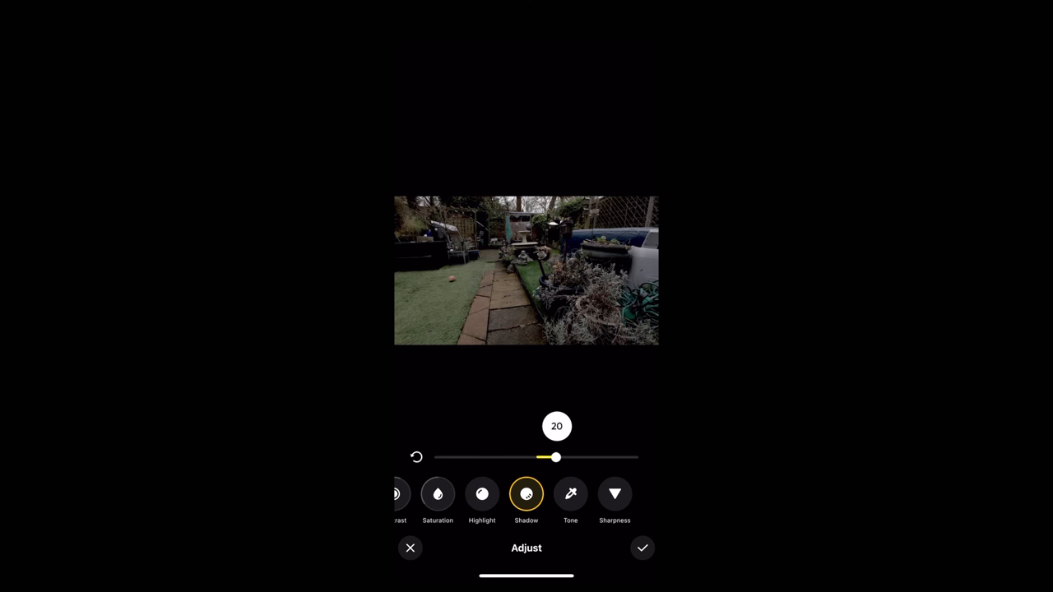
pyautogui.moveTo(556, 457); pyautogui.dragTo(569, 458)
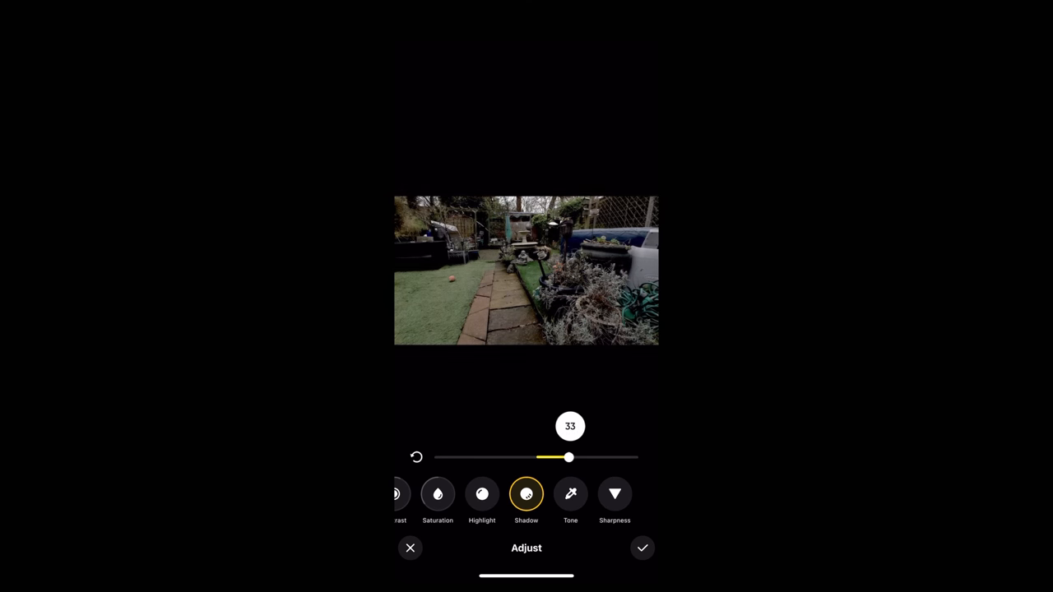
pyautogui.click(570, 495)
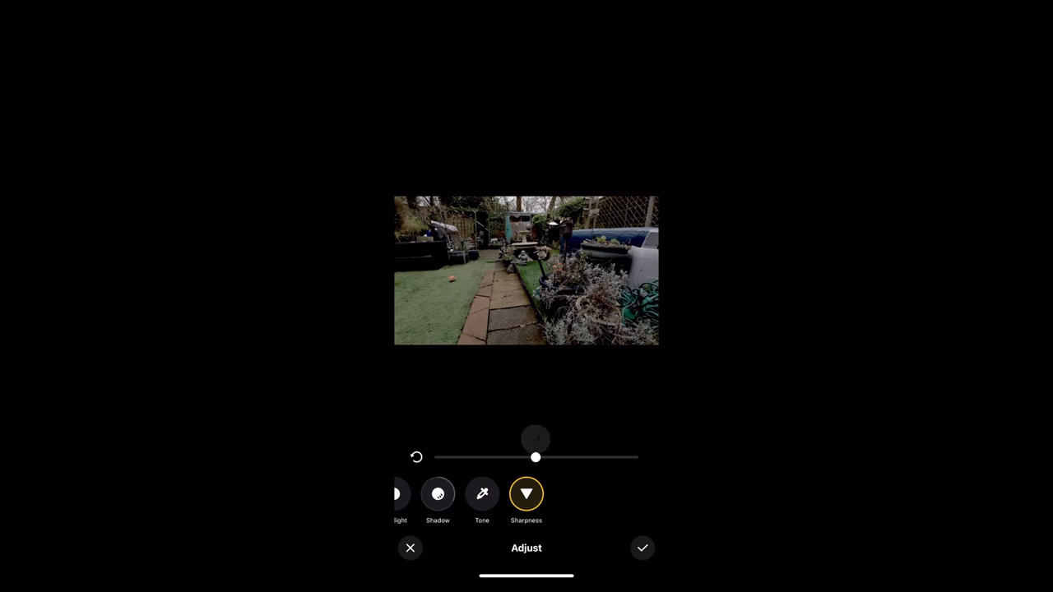
# Step: Test Sharpness at -92 and -26, then reset it to neutral
pyautogui.moveTo(535, 458); pyautogui.dragTo(445, 457)
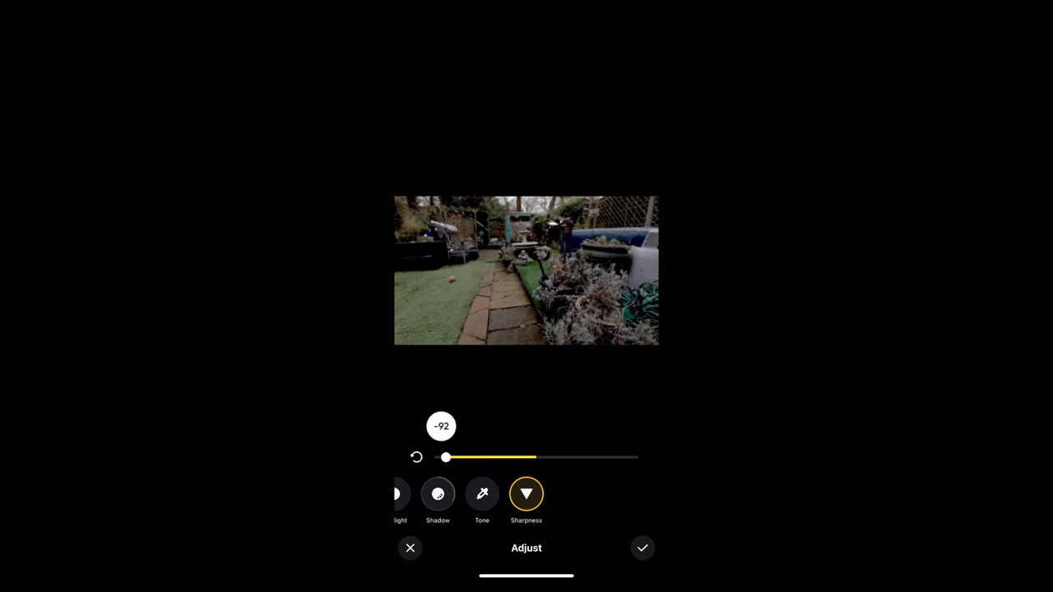
pyautogui.moveTo(445, 457); pyautogui.dragTo(509, 457)
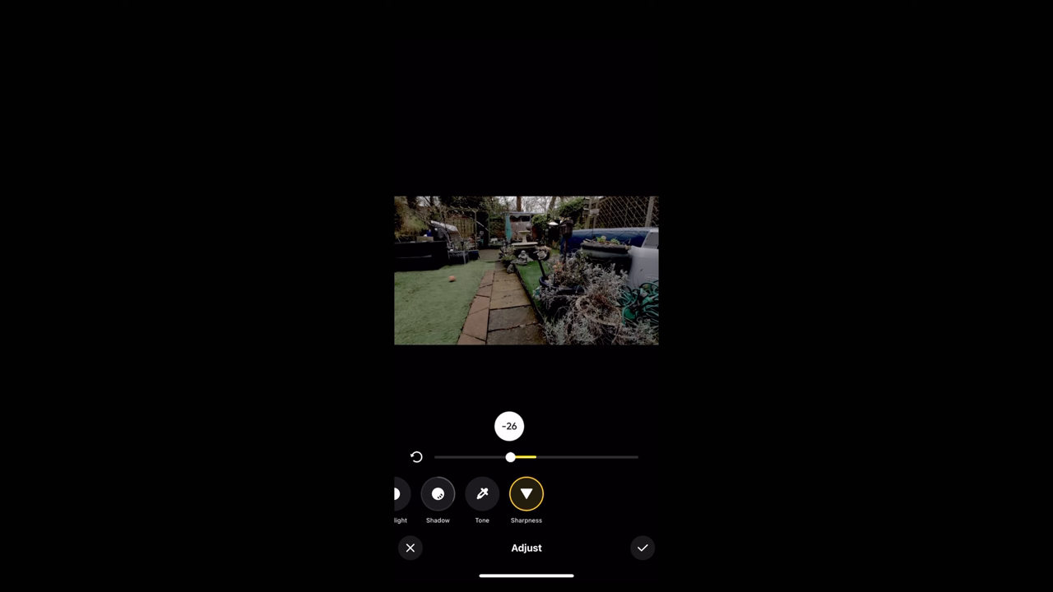
pyautogui.moveTo(510, 458); pyautogui.dragTo(536, 458)
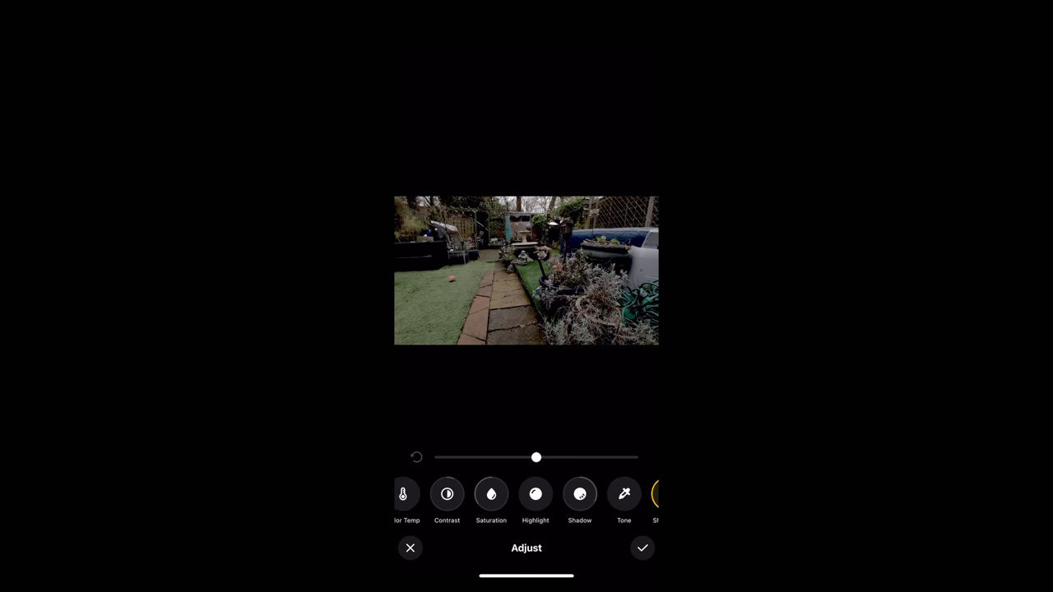
pyautogui.hscroll(-3)
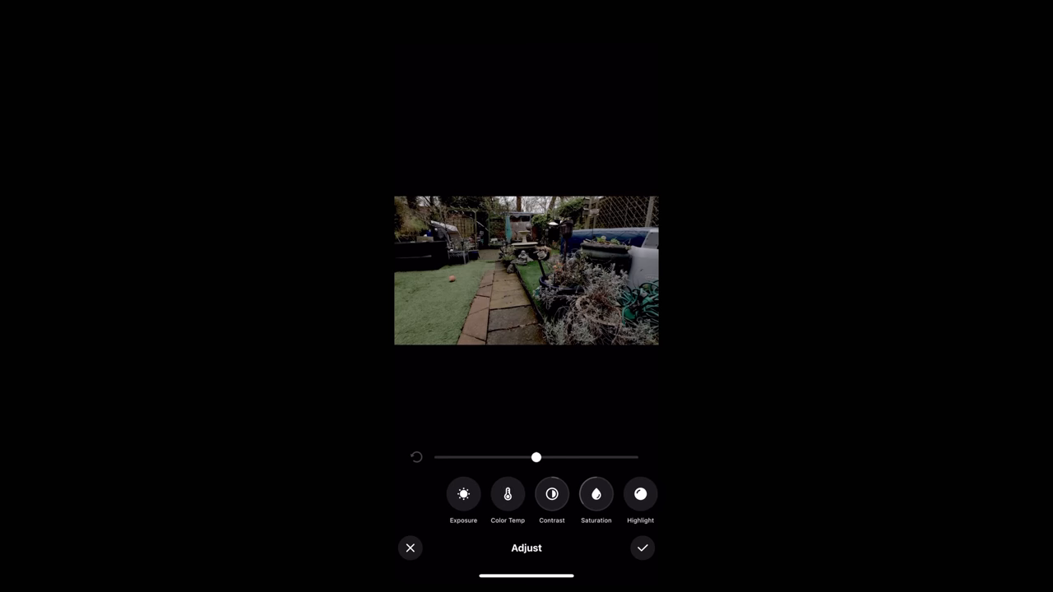